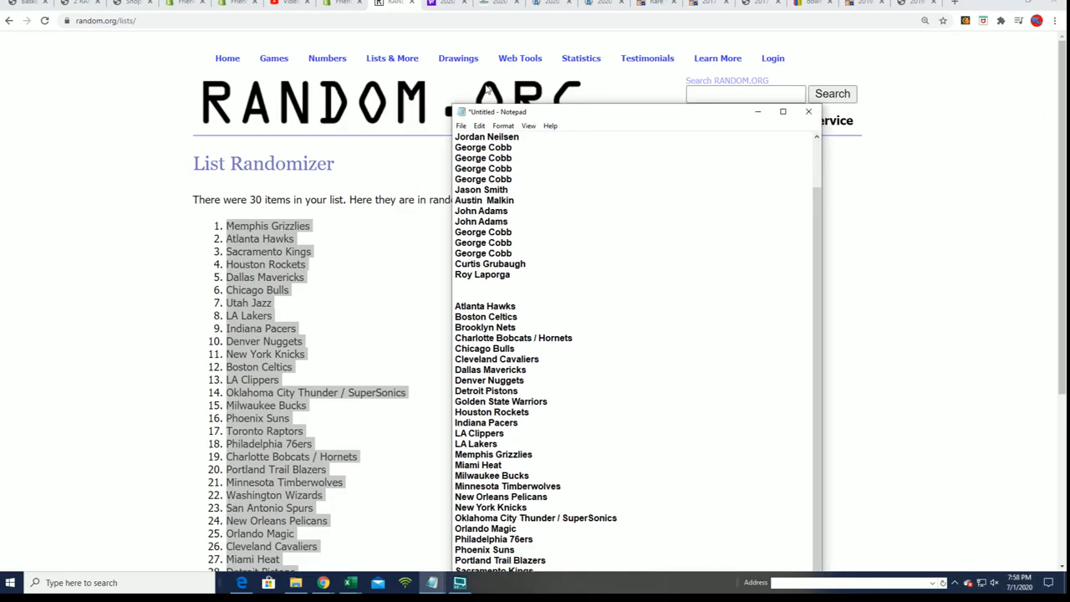
- Copy the owner names, paste a second copy below, then copy all 30 names
left_click(808, 111)
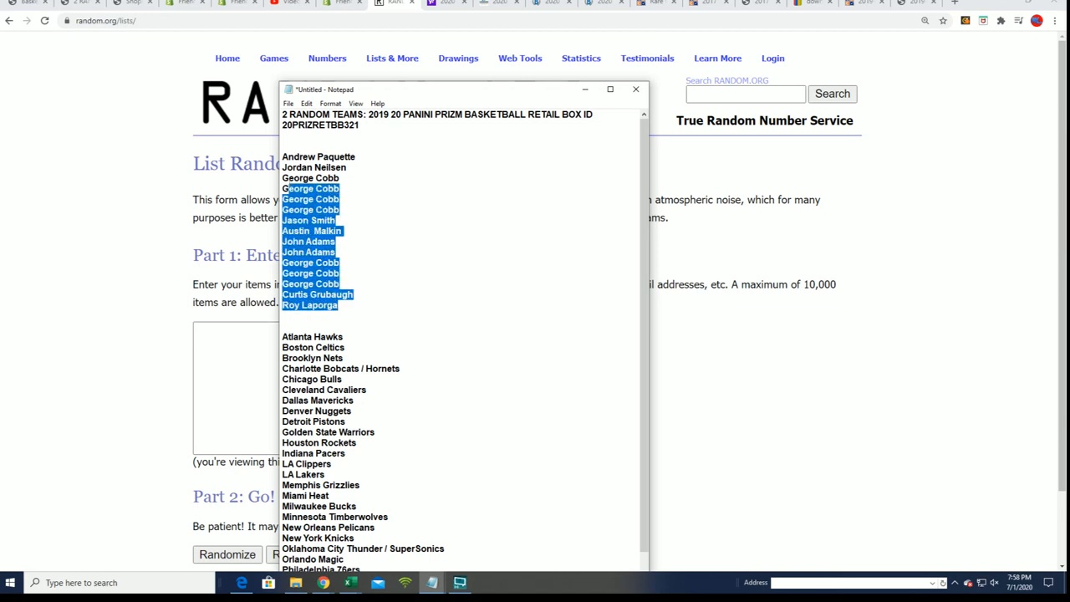
left_click(636, 89)
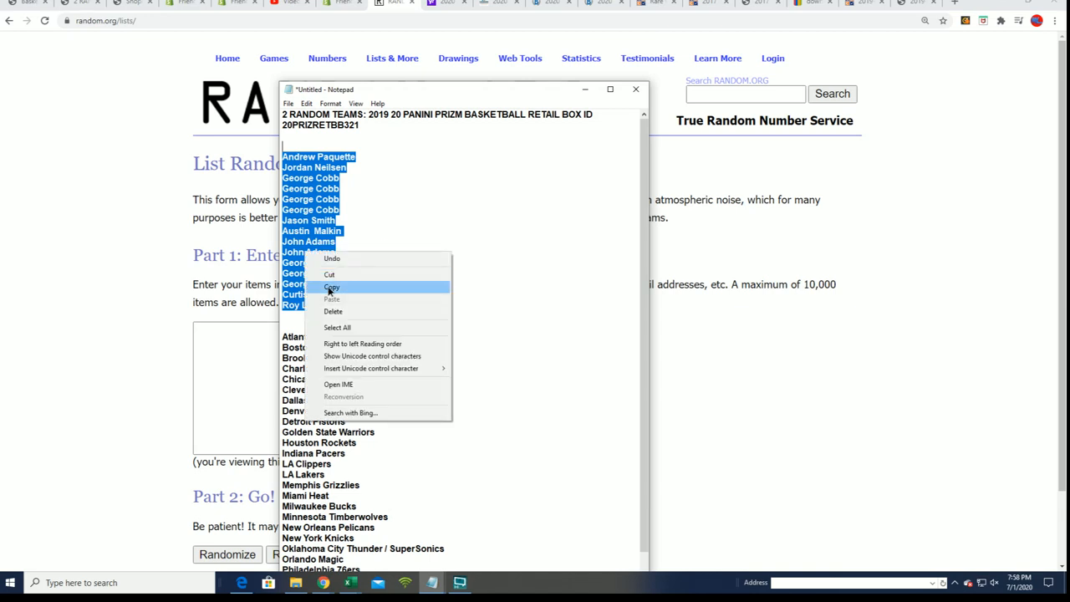
left_click(331, 287)
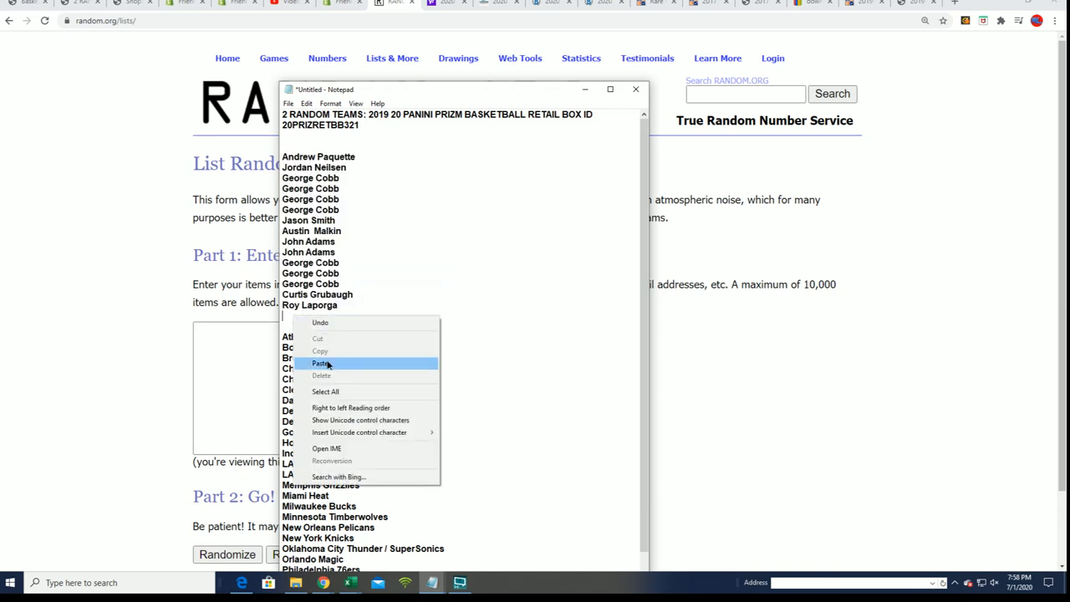
left_click(322, 363)
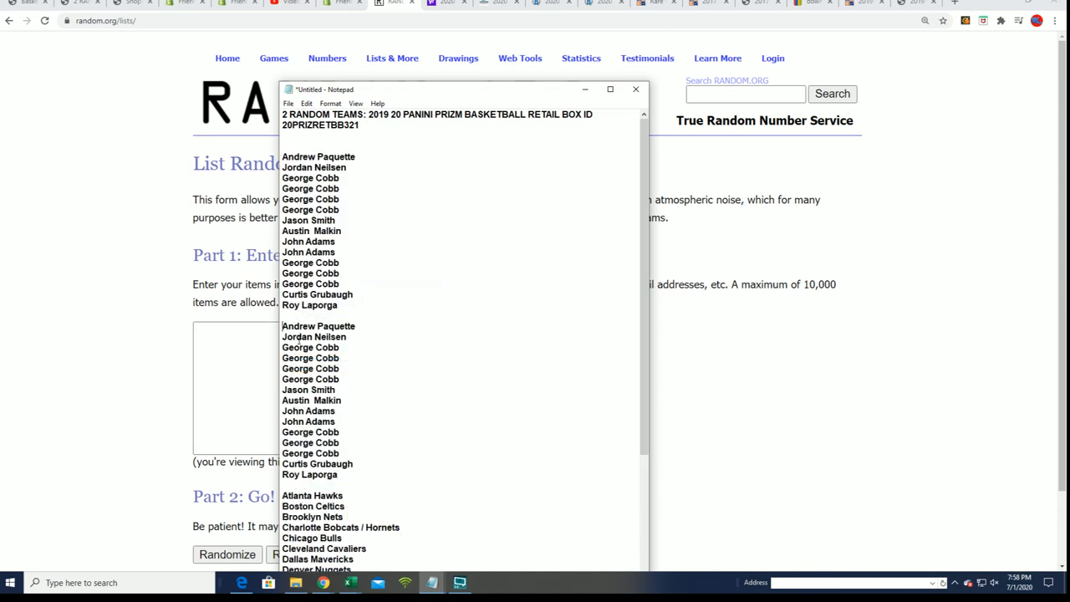
scroll("down", 3)
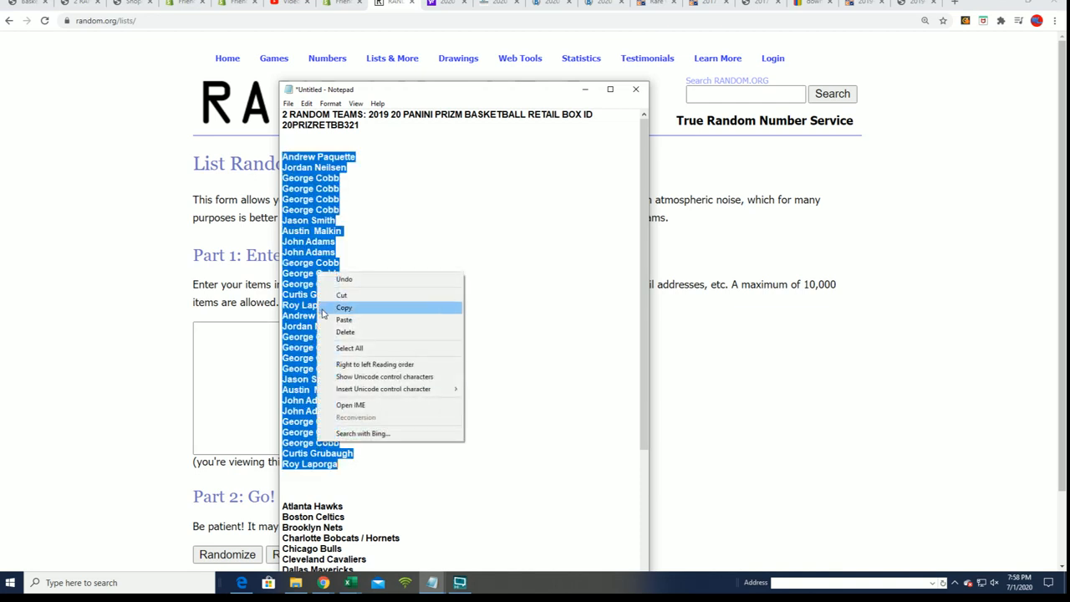
left_click(344, 320)
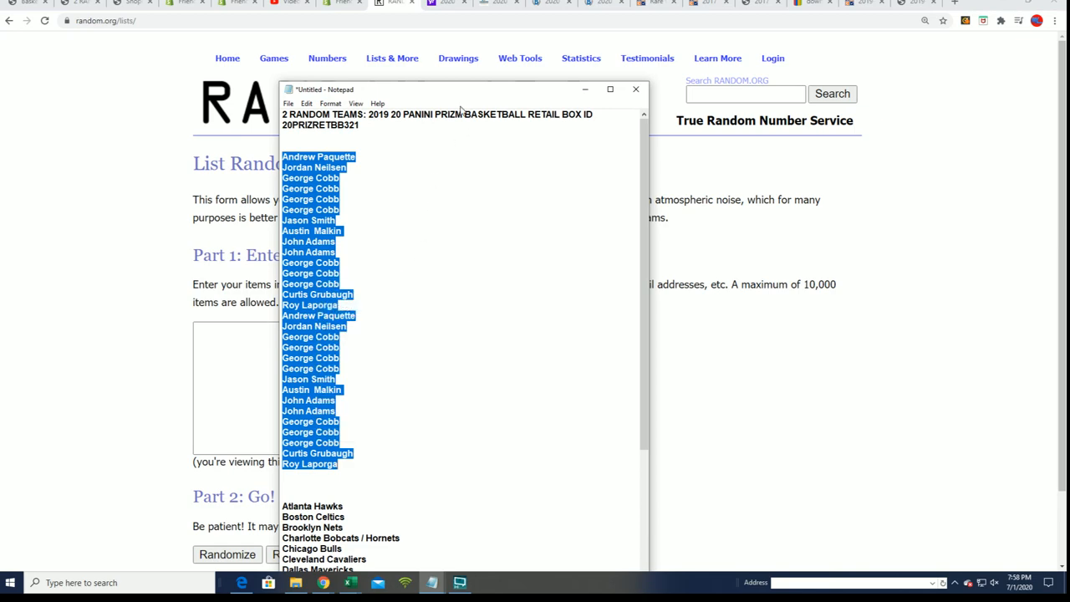
- Paste the 30 copied owner names into the List Randomizer's items box
left_click(637, 88)
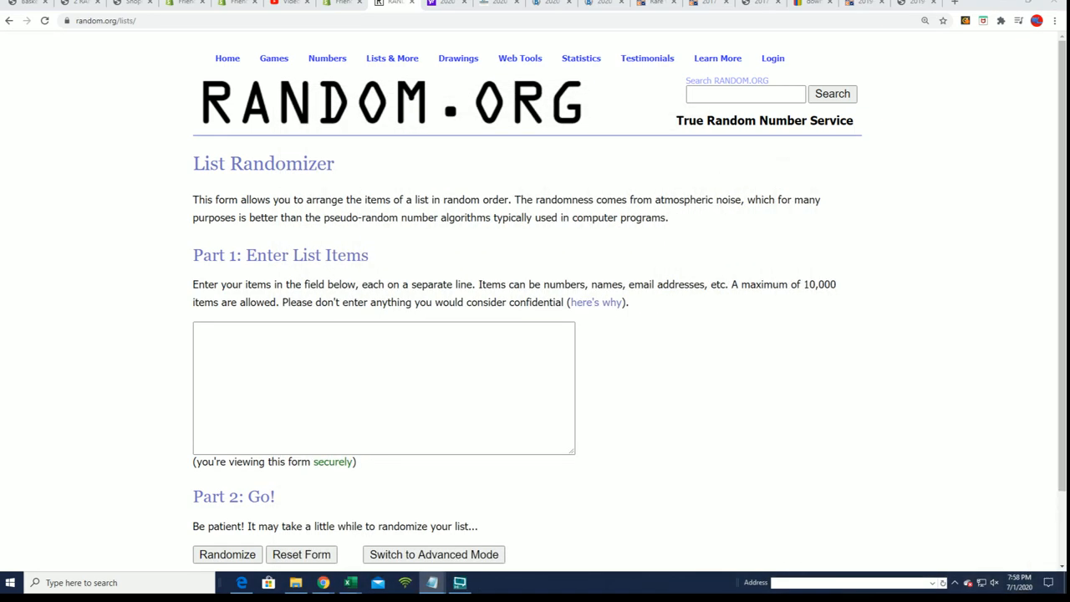
mouse_move(78, 342)
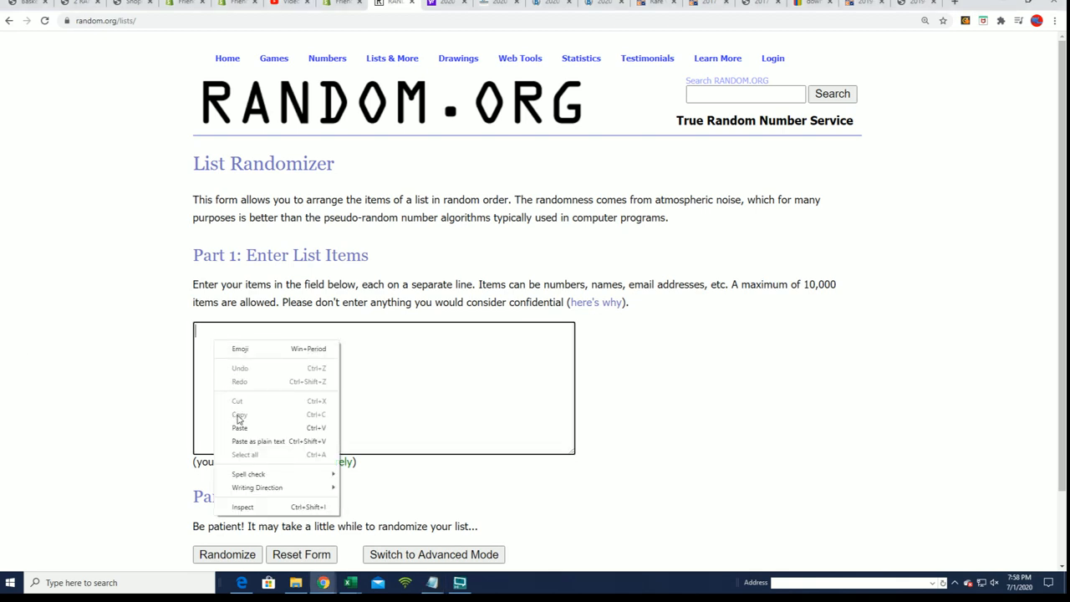
left_click(239, 428)
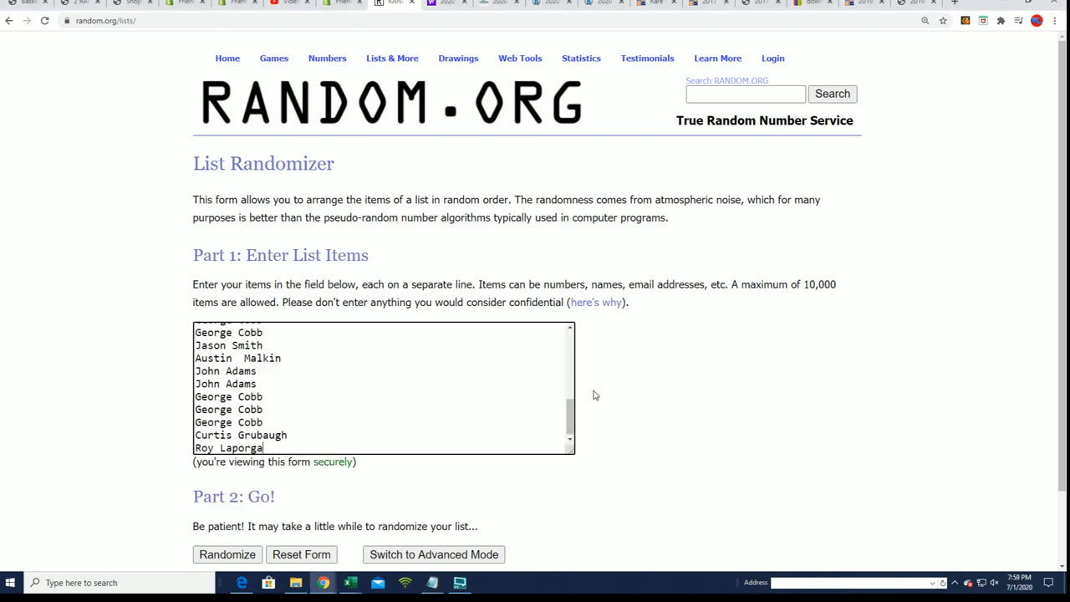
scroll("down", 3)
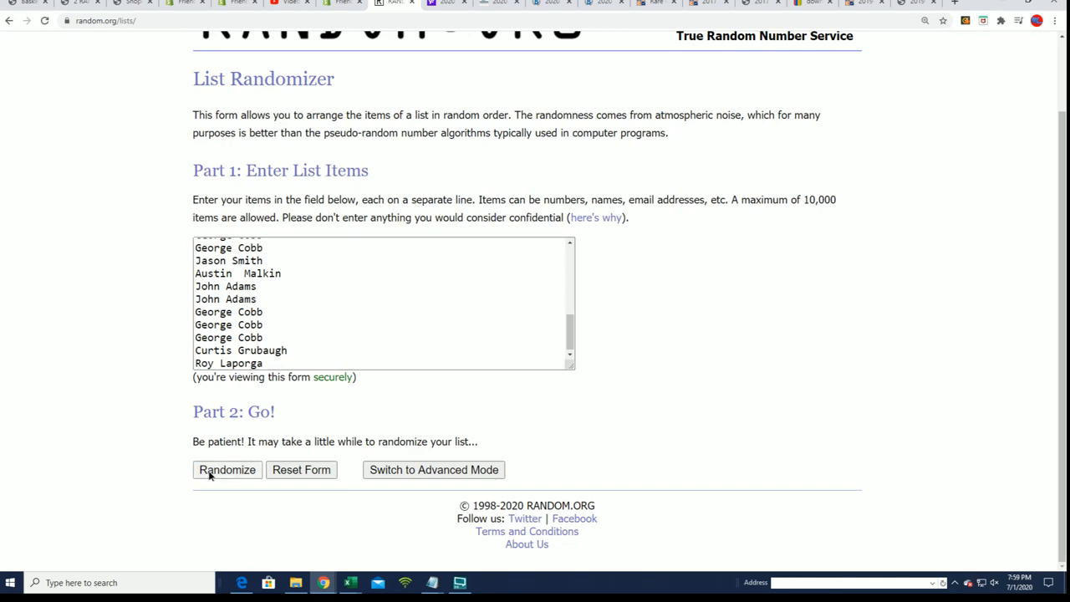
- Randomize the owner list, reshuffle it seven more times, and select the final order
left_click(227, 469)
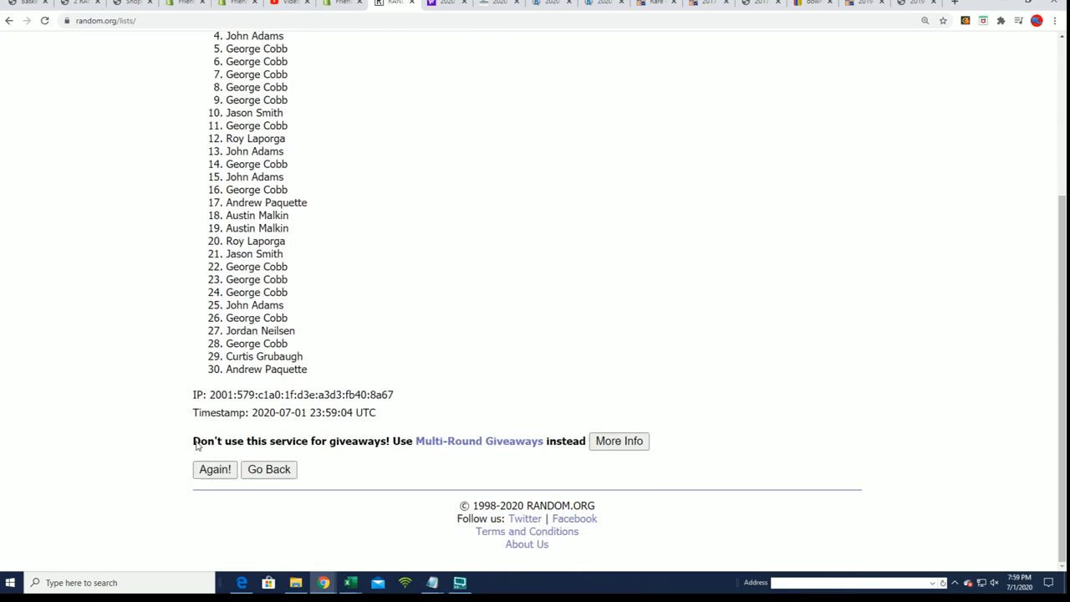
left_click(215, 469)
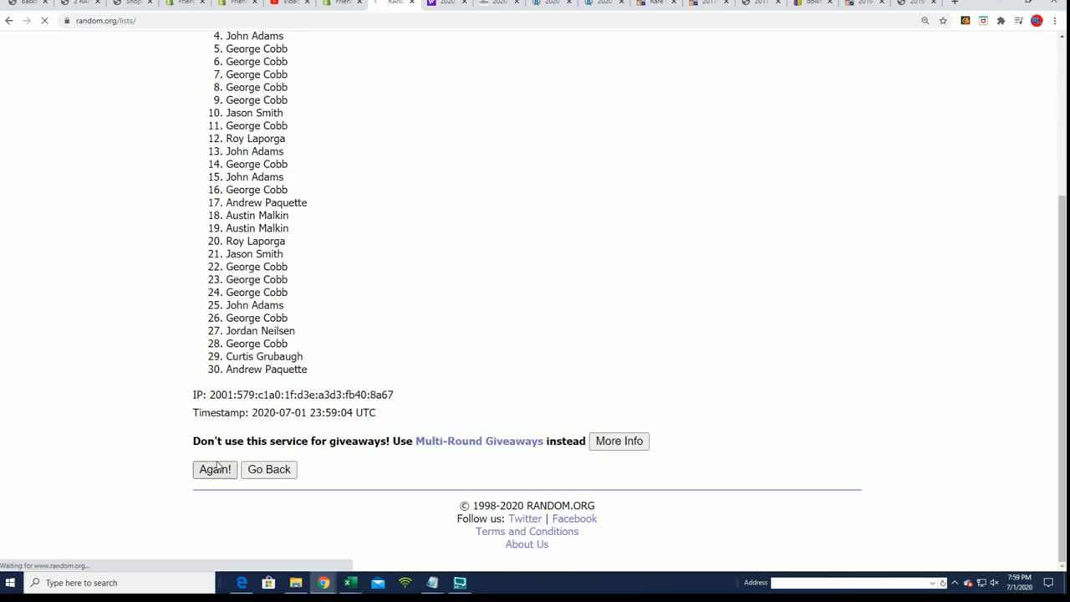
left_click(215, 469)
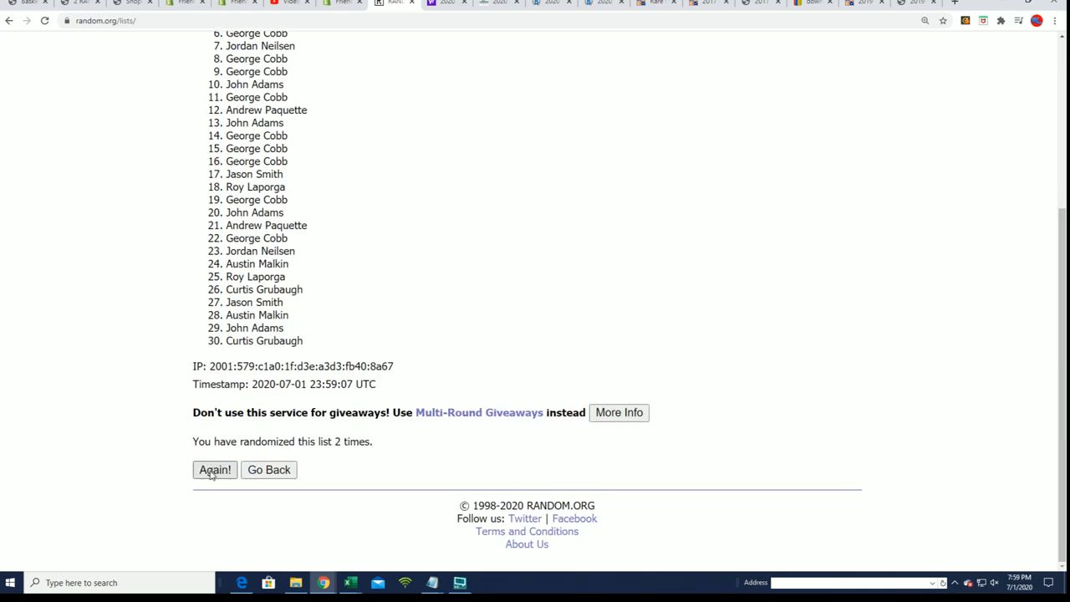
left_click(214, 469)
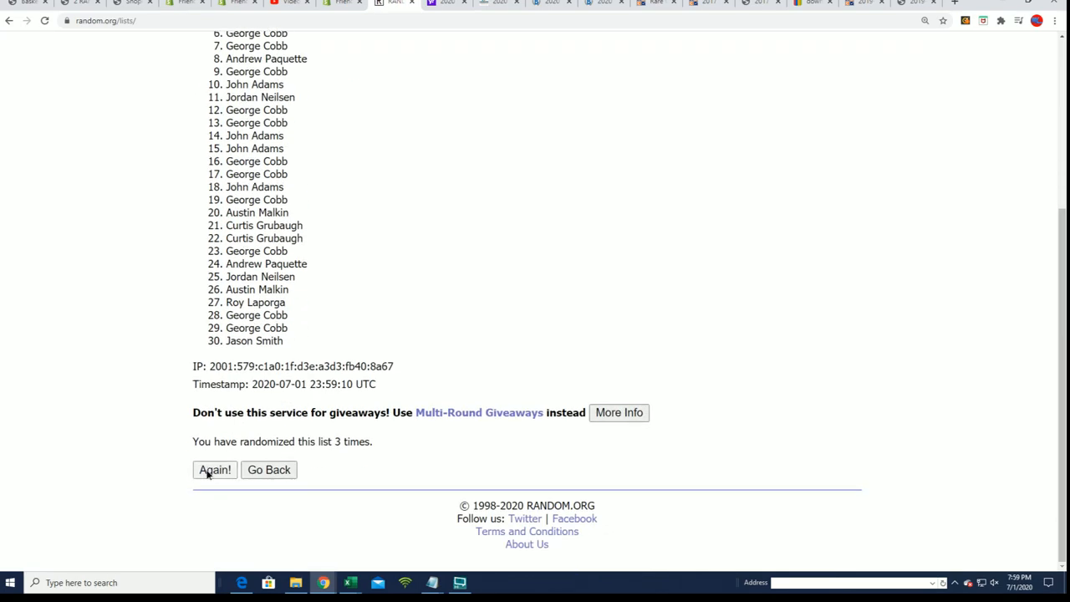
left_click(215, 469)
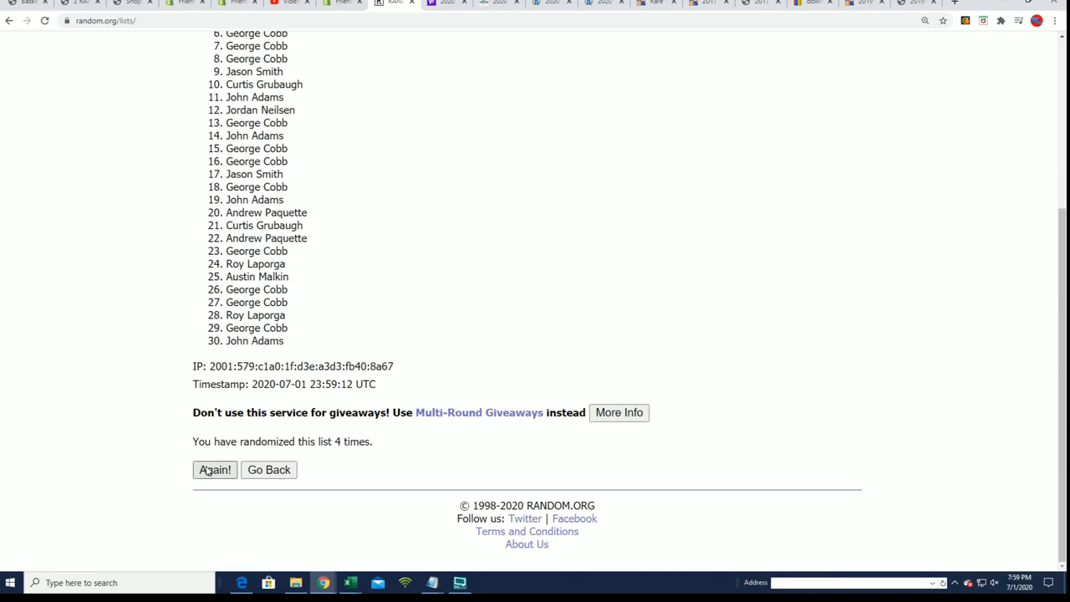
left_click(214, 469)
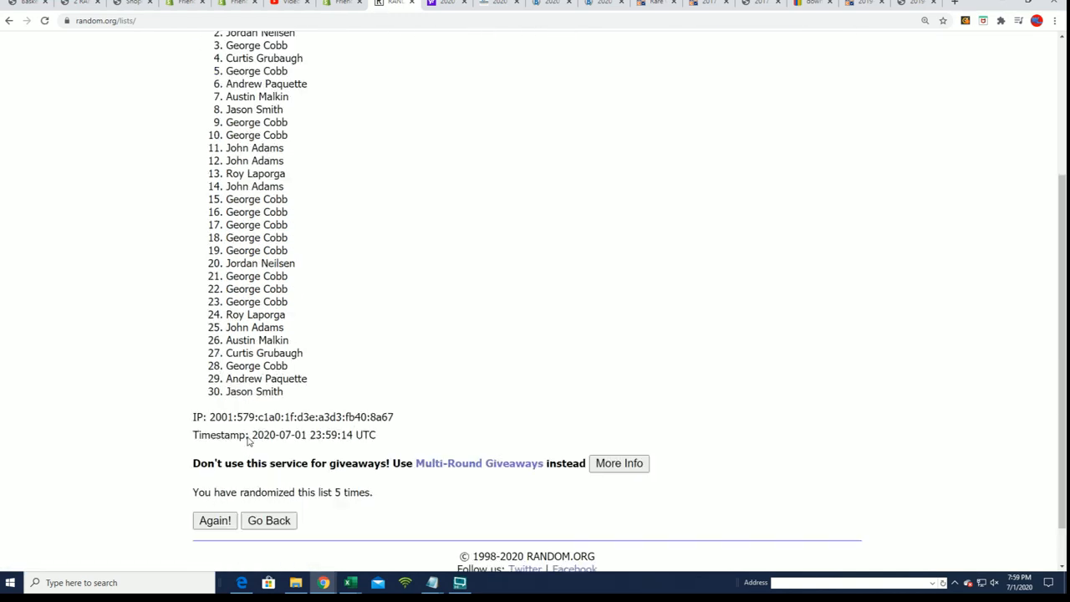
left_click(215, 520)
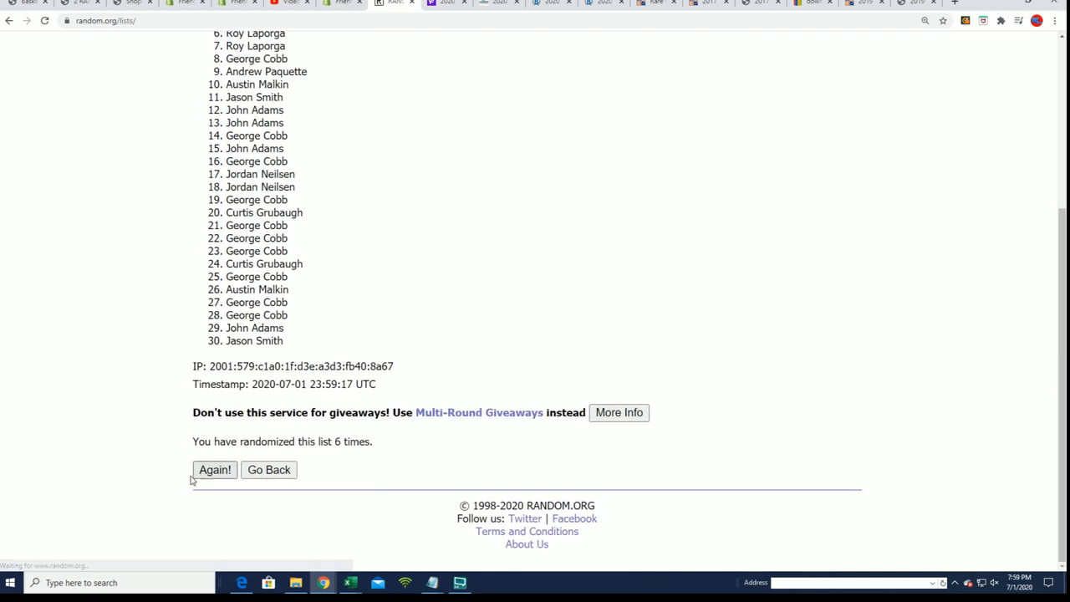
left_click(214, 469)
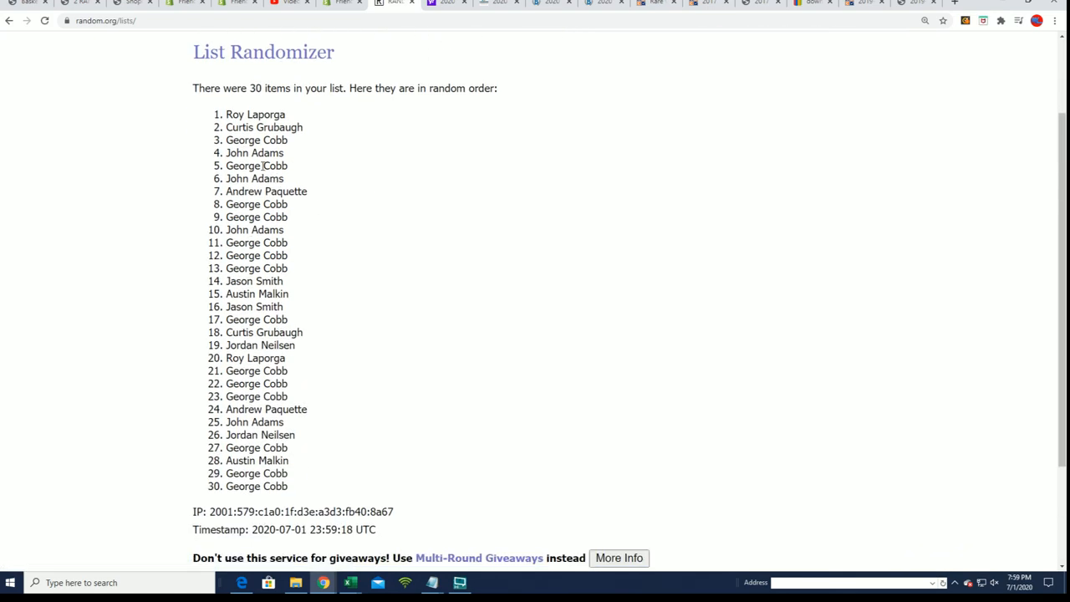
left_click_drag(255, 114, 257, 486)
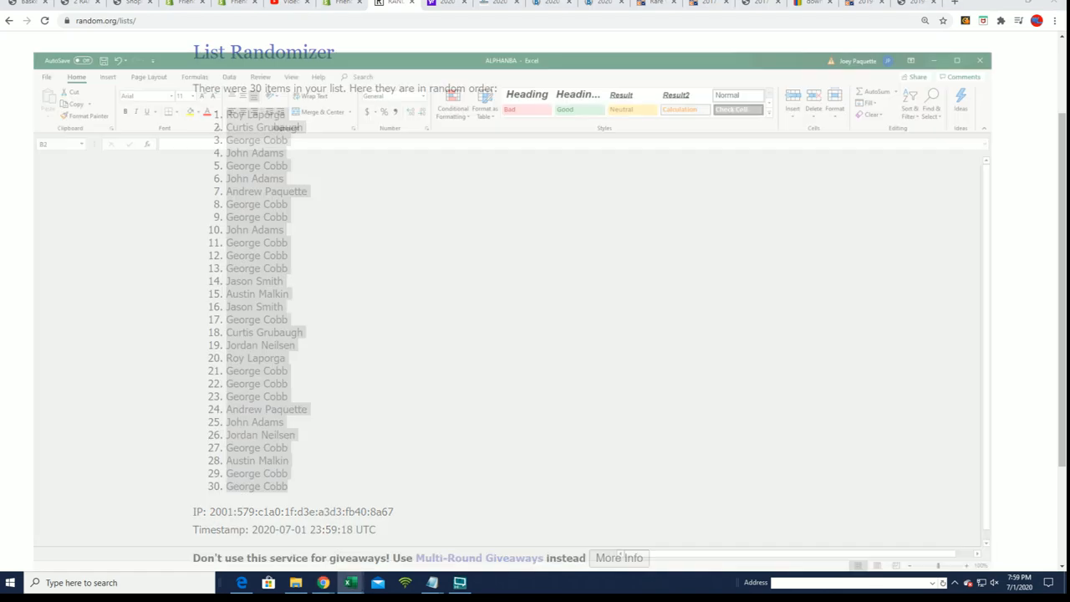
- Paste the shuffled owners into A2 as Unicode Text, narrow column A, and adjust the zoom
right_click(27, 133)
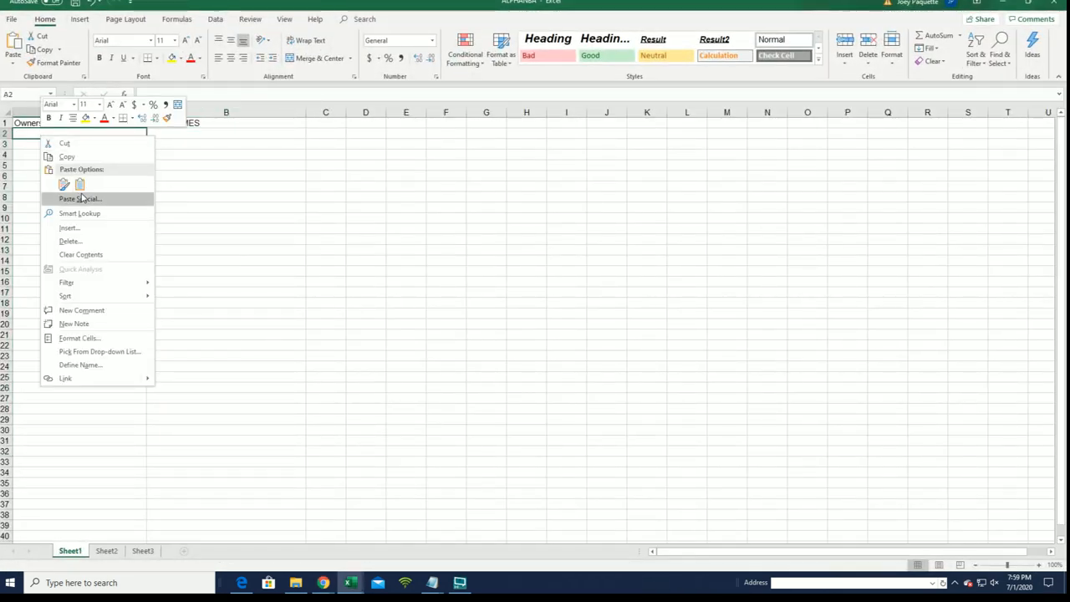
left_click(80, 198)
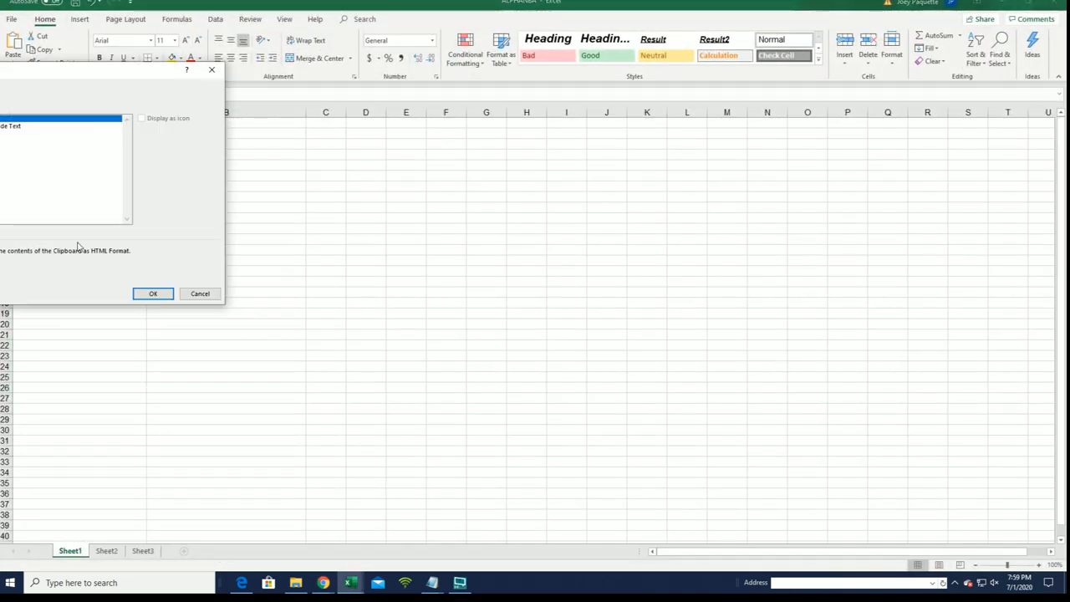
left_click(59, 133)
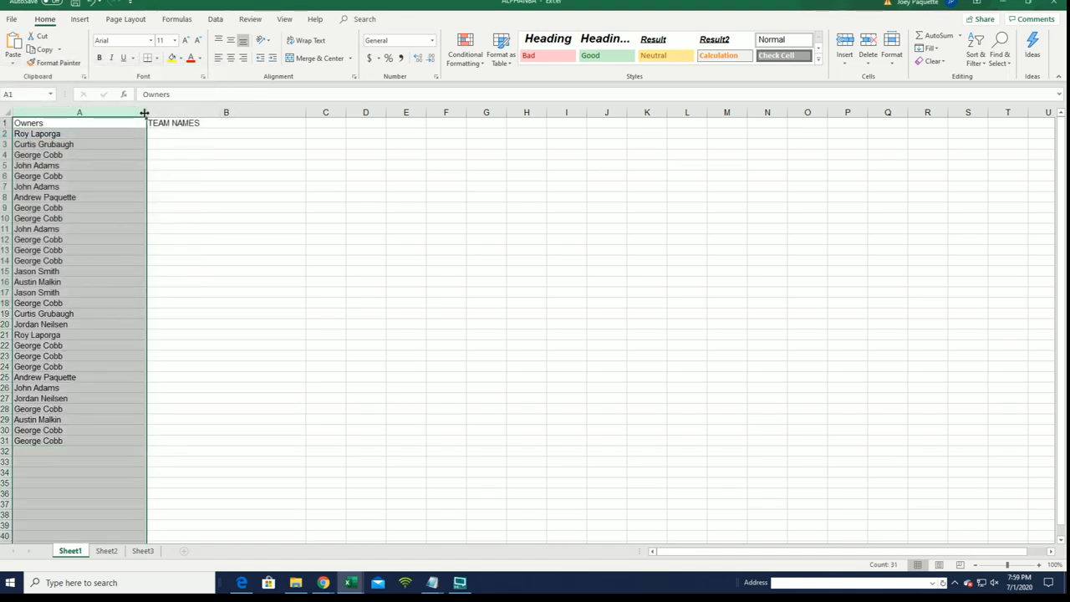
left_click_drag(146, 112, 84, 112)
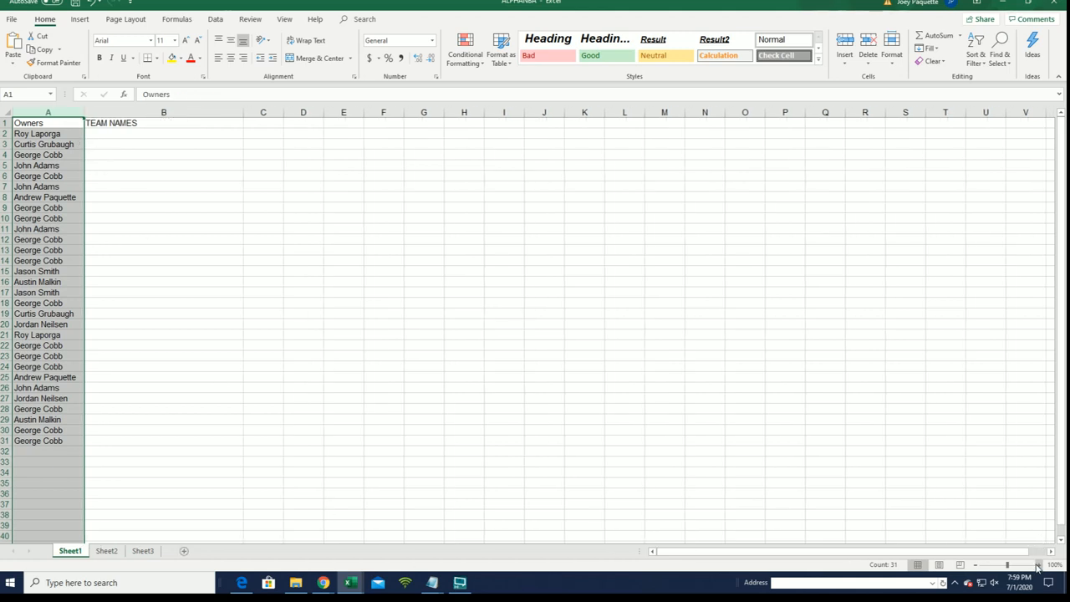
left_click(1035, 564)
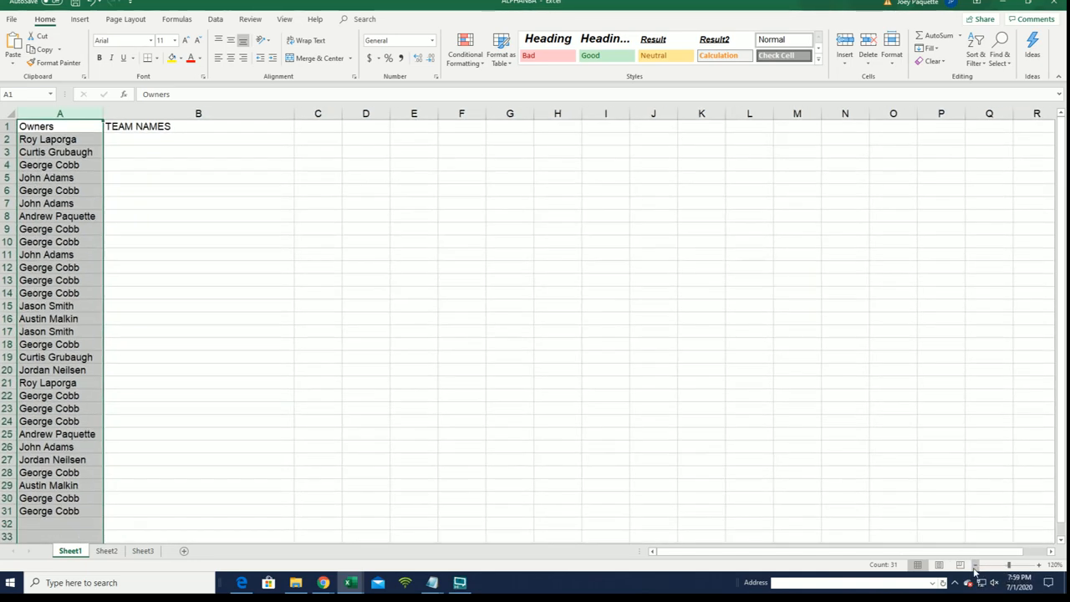
left_click(198, 139)
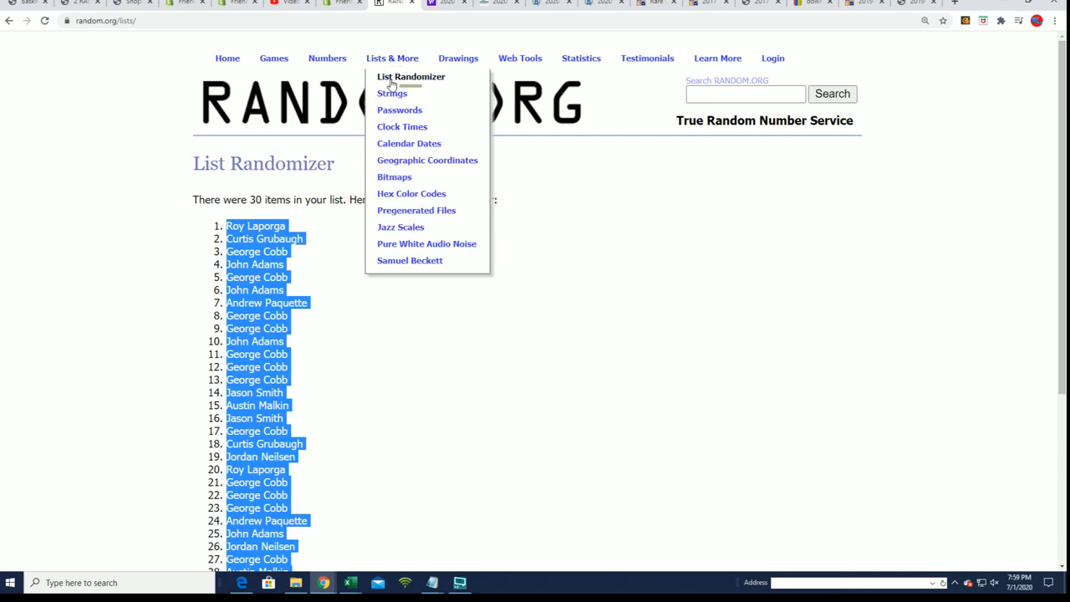
- Reload an empty List Randomizer form from Lists & More
left_click(411, 76)
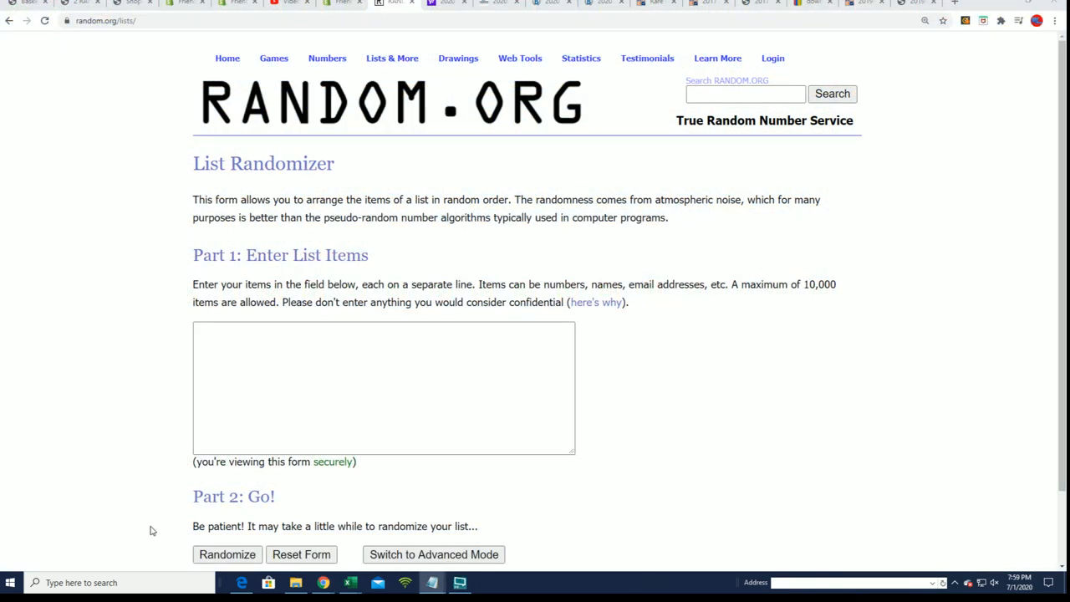
mouse_move(901, 350)
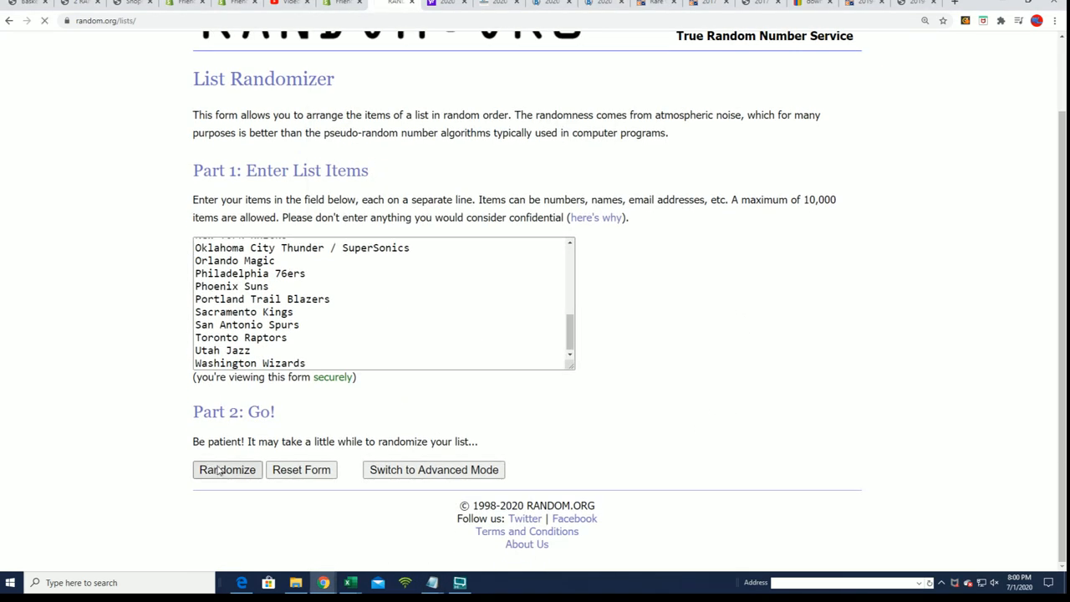
- Randomize the team list, reshuffle it six more times, and select all 30 teams
left_click(226, 469)
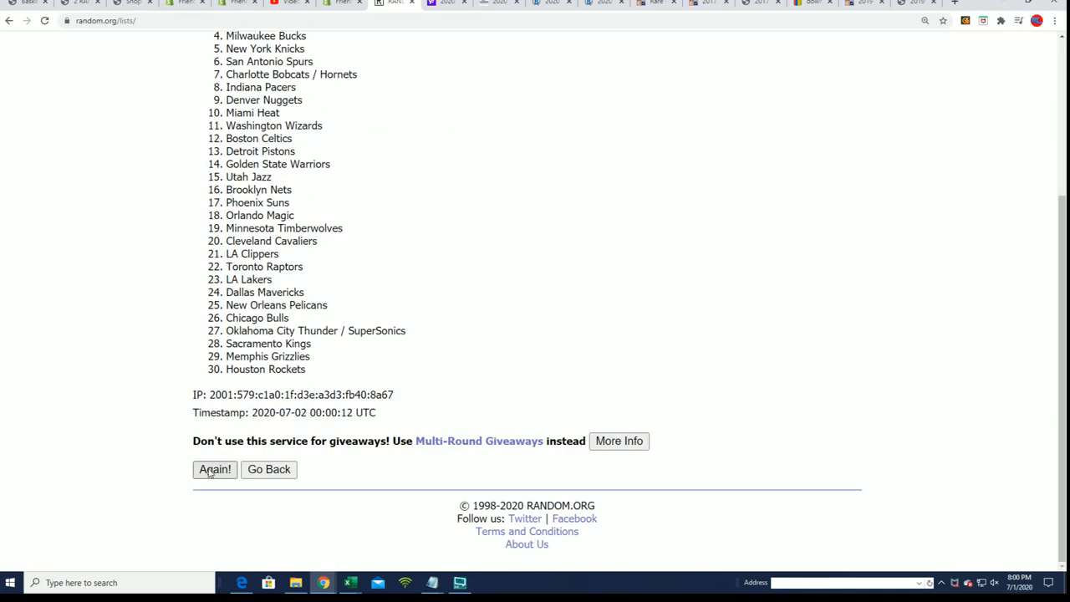
left_click(215, 469)
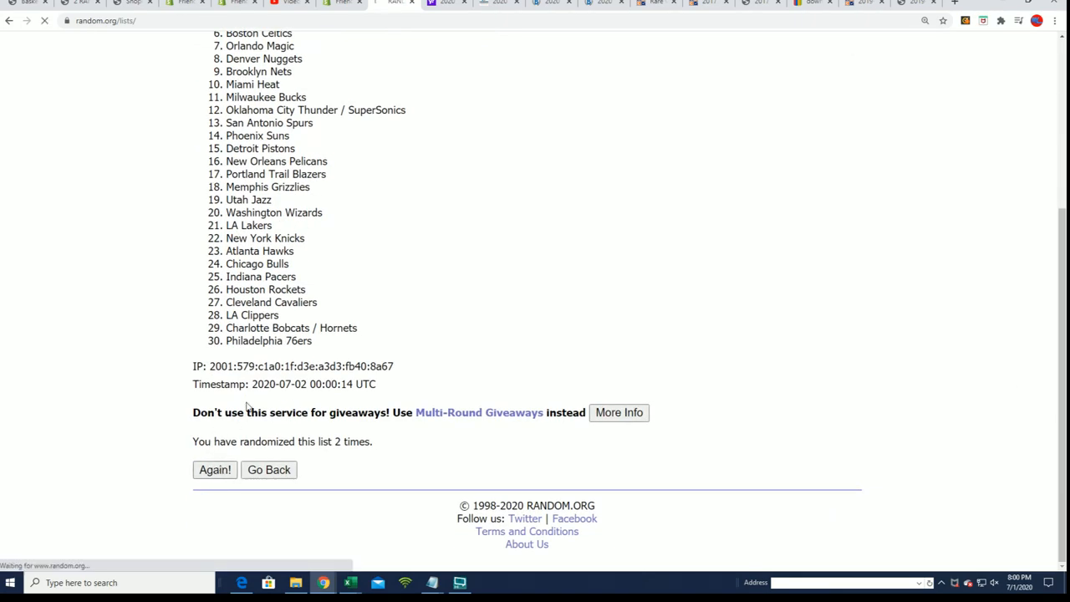
left_click(215, 469)
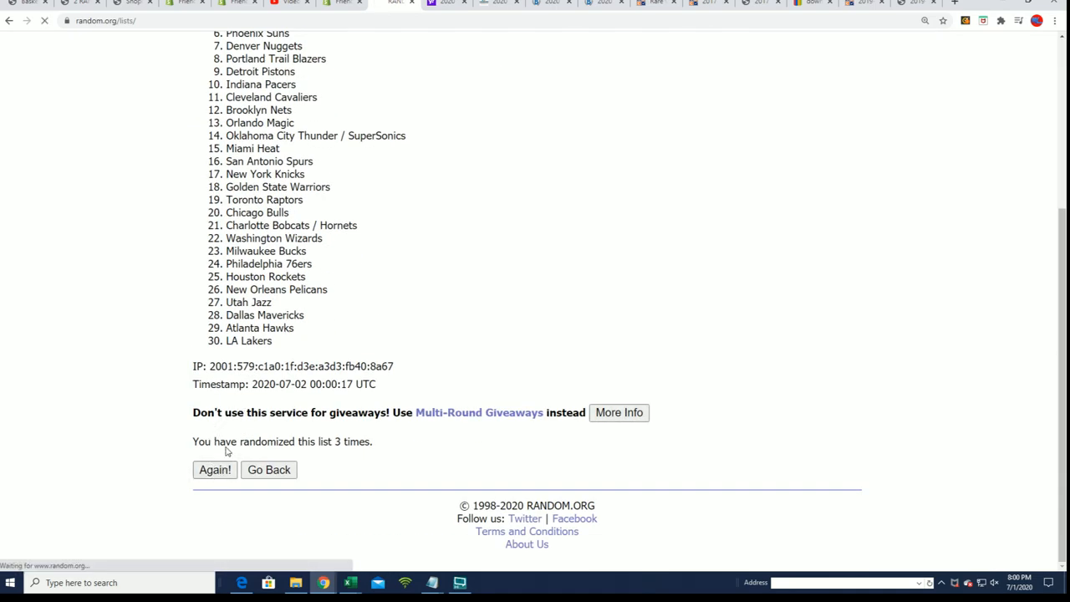
left_click(215, 469)
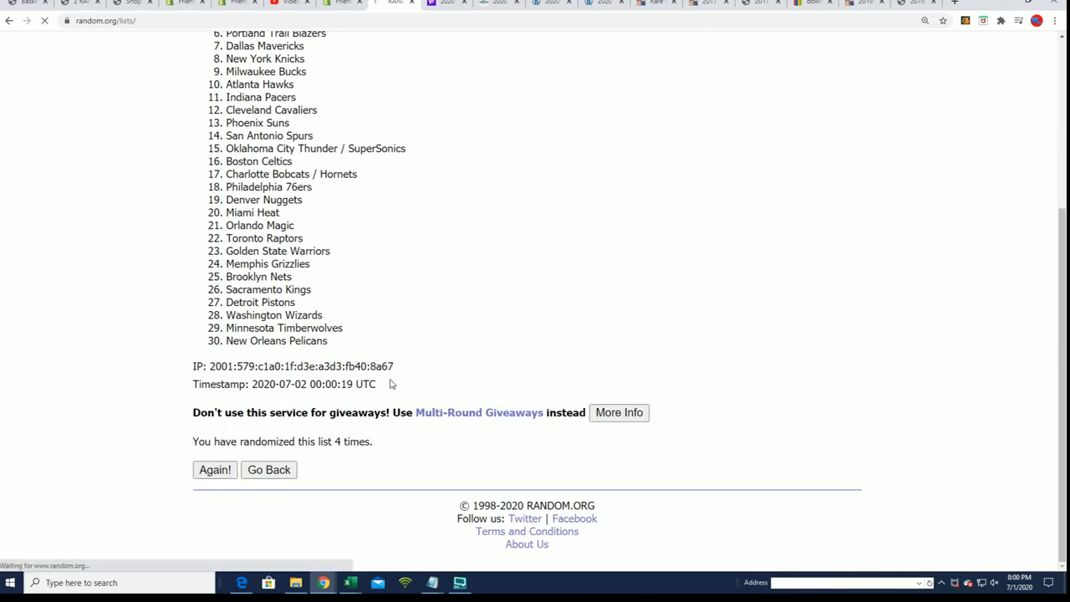
left_click(215, 469)
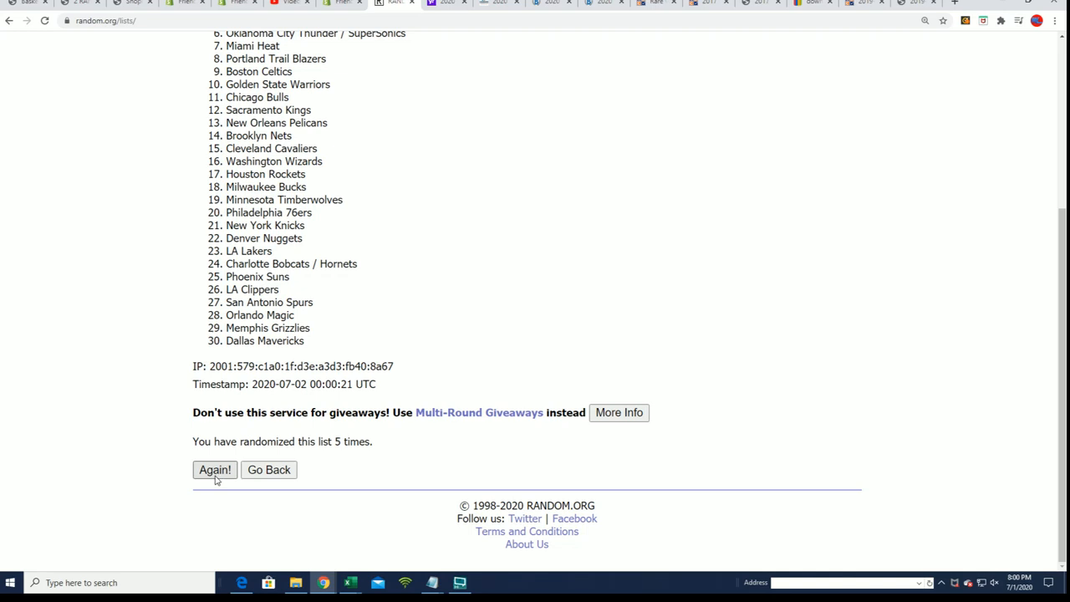
left_click(215, 469)
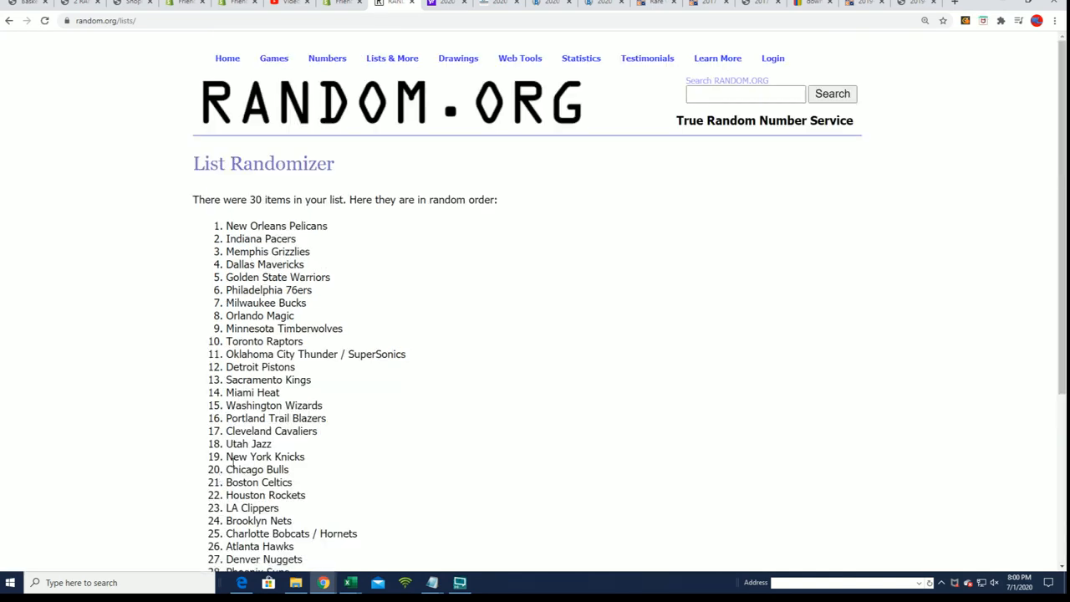
scroll("down", 3)
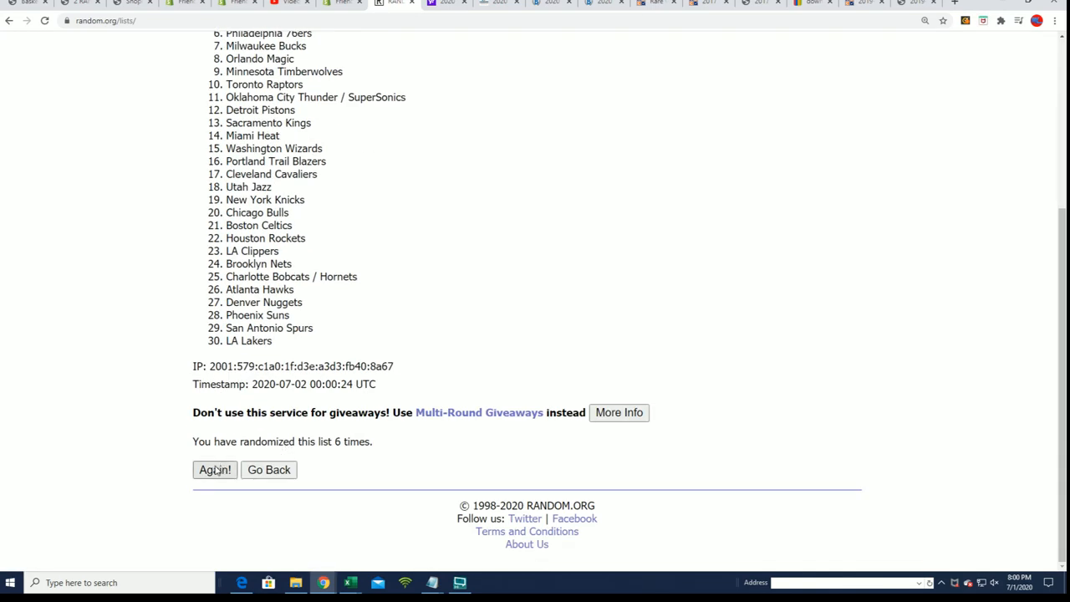
left_click(215, 469)
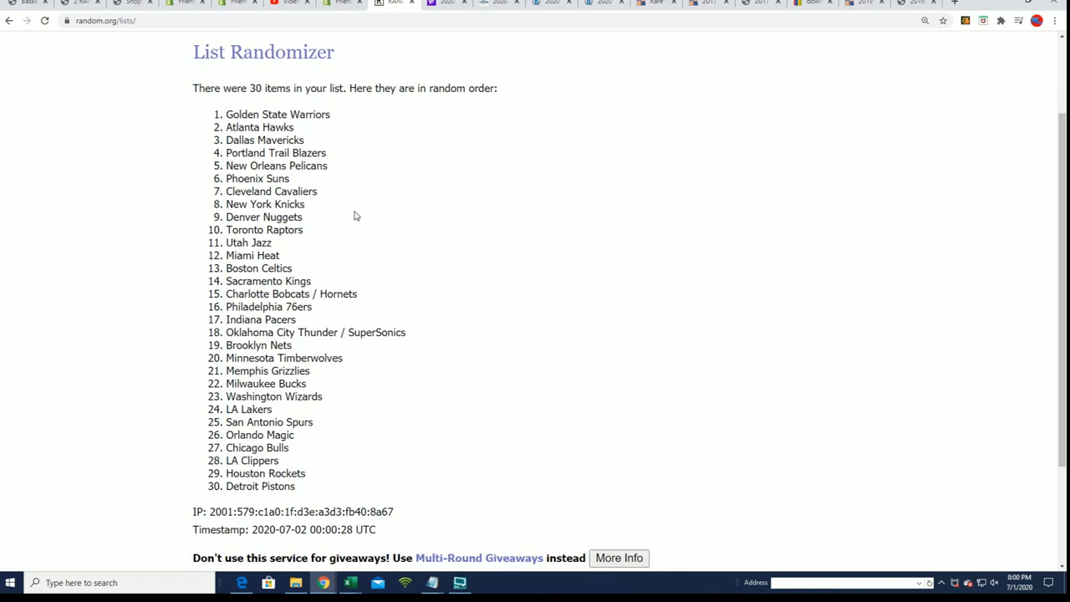
left_click_drag(226, 114, 293, 485)
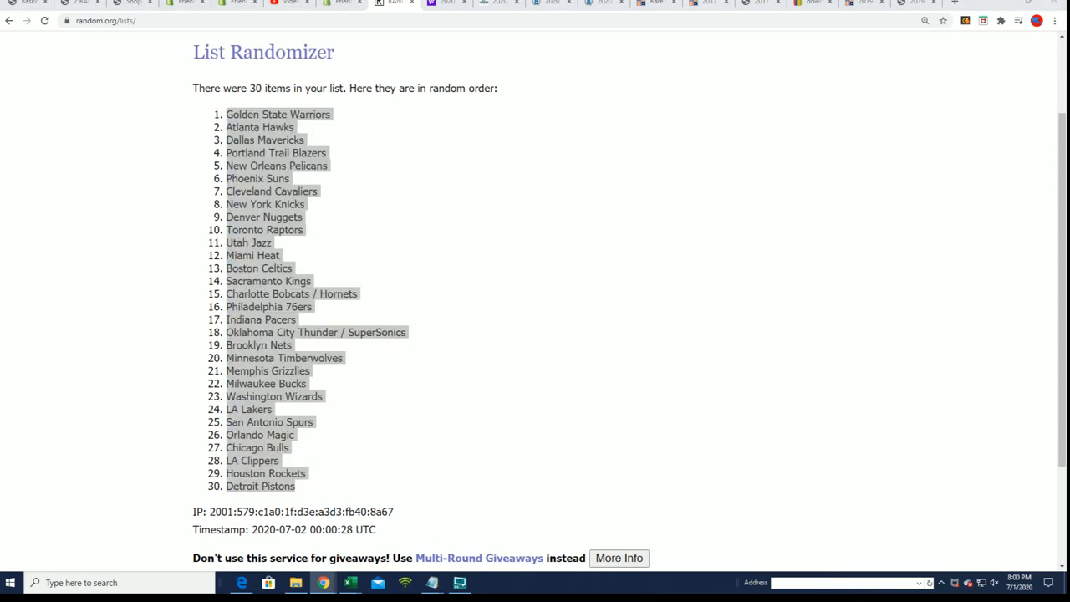
- Paste the shuffled teams into B2 as plain text, then select the TEAM NAMES range
left_click(351, 583)
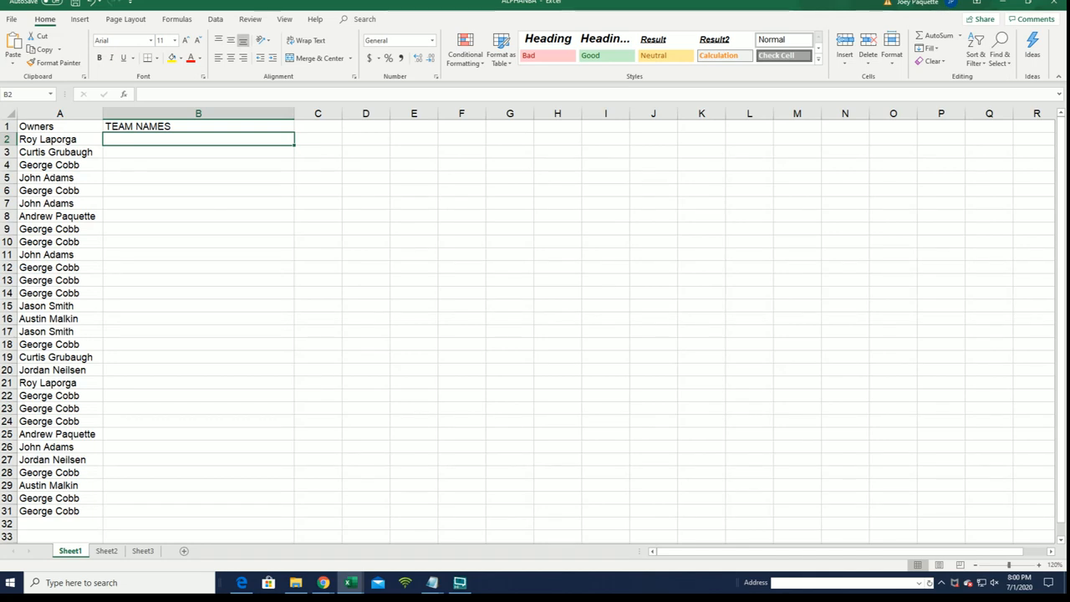
right_click(198, 138)
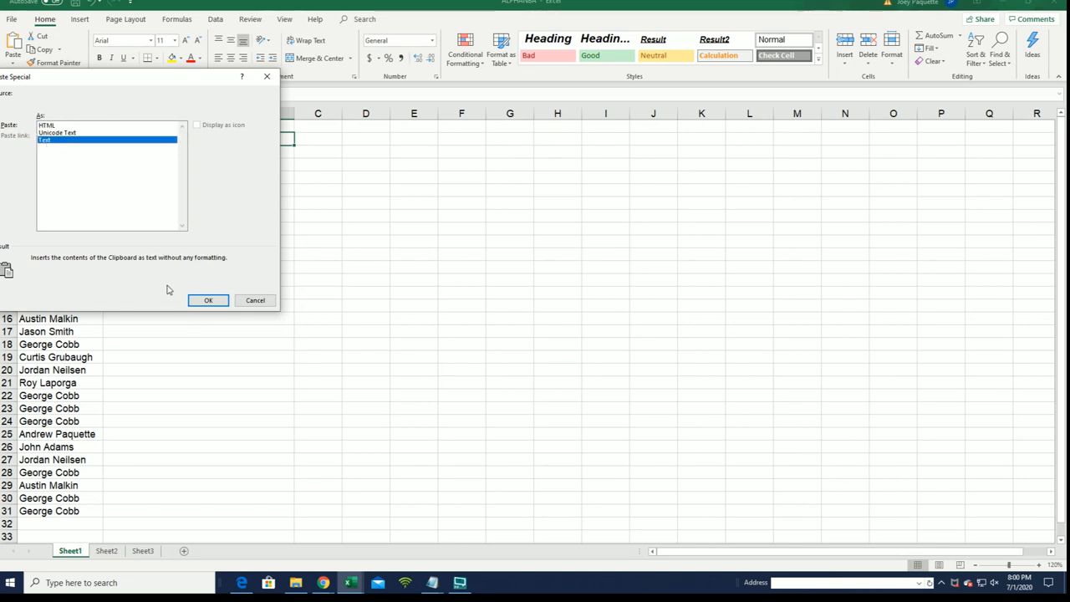
left_click(208, 300)
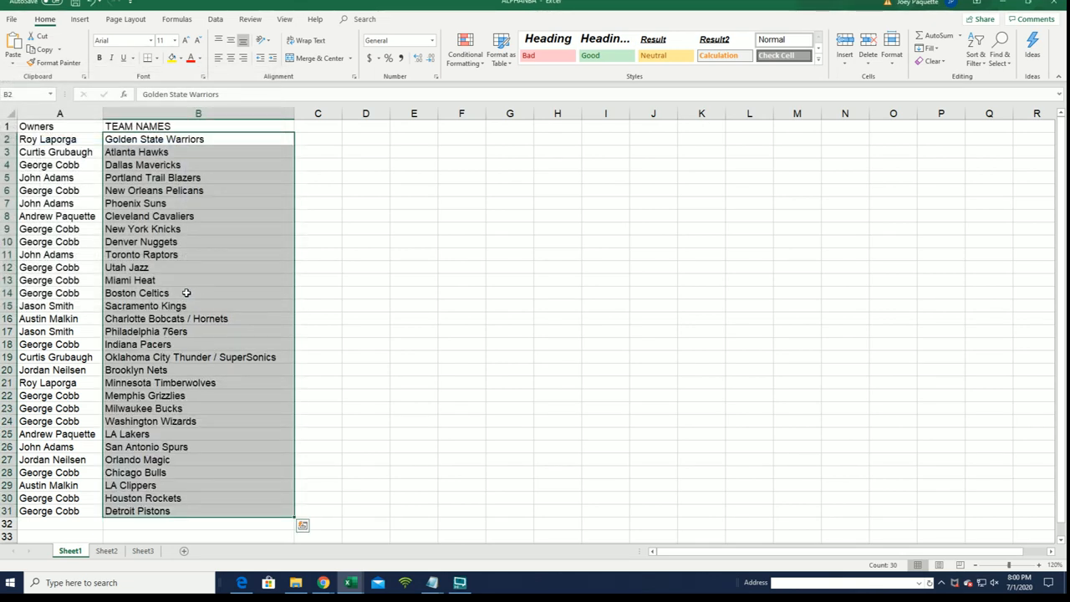
mouse_move(188, 274)
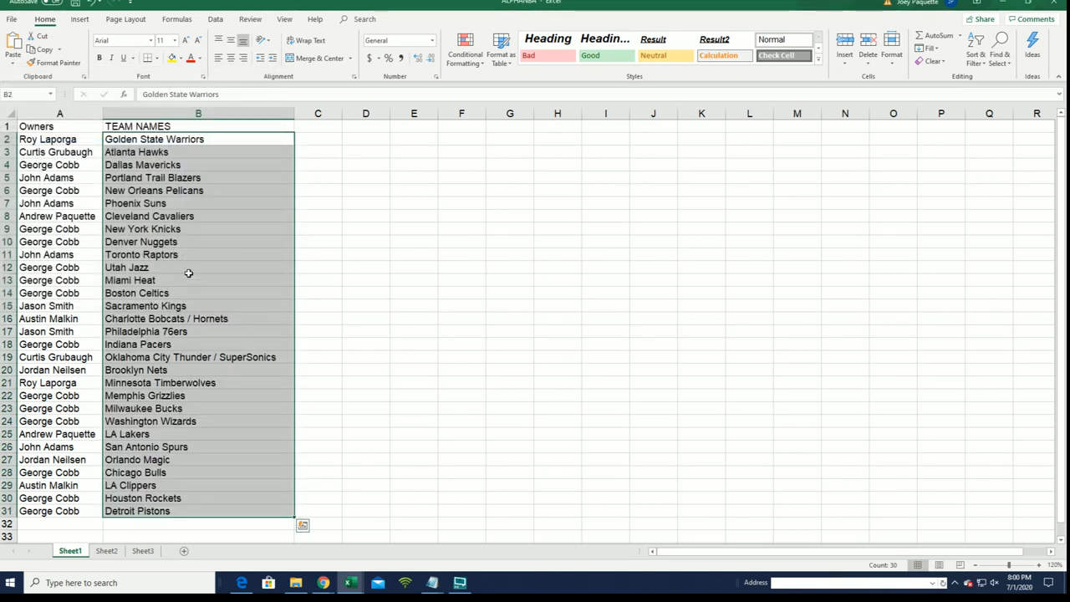
left_click(59, 190)
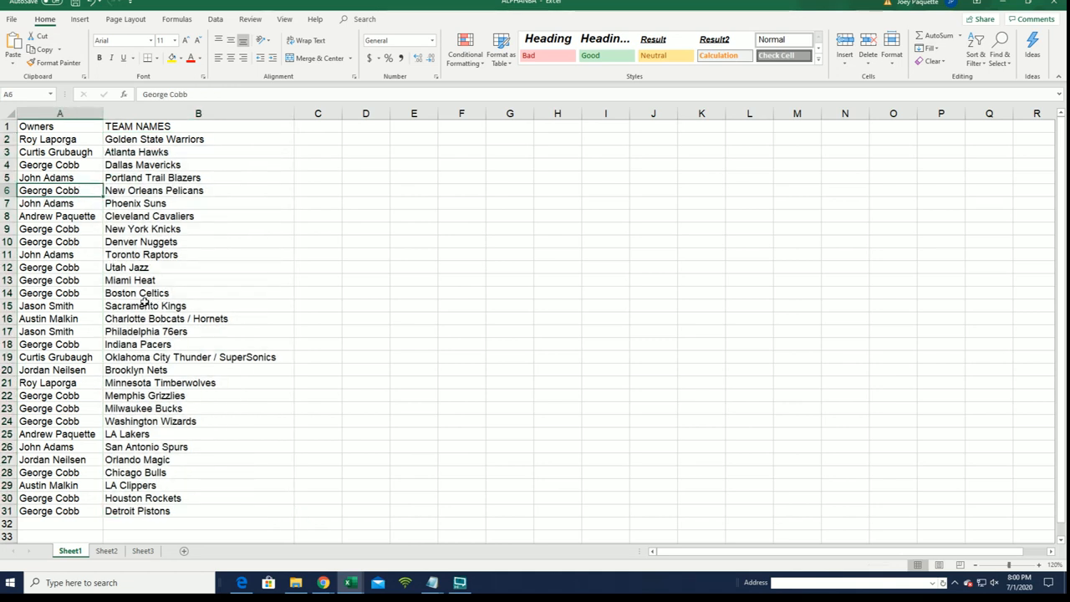
mouse_move(194, 433)
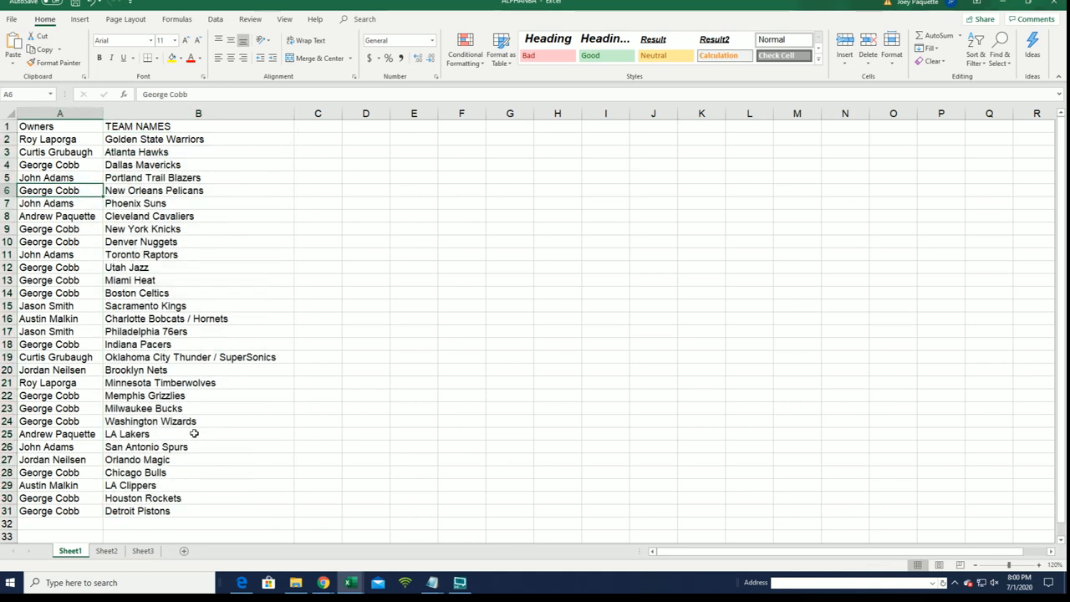
left_click(59, 434)
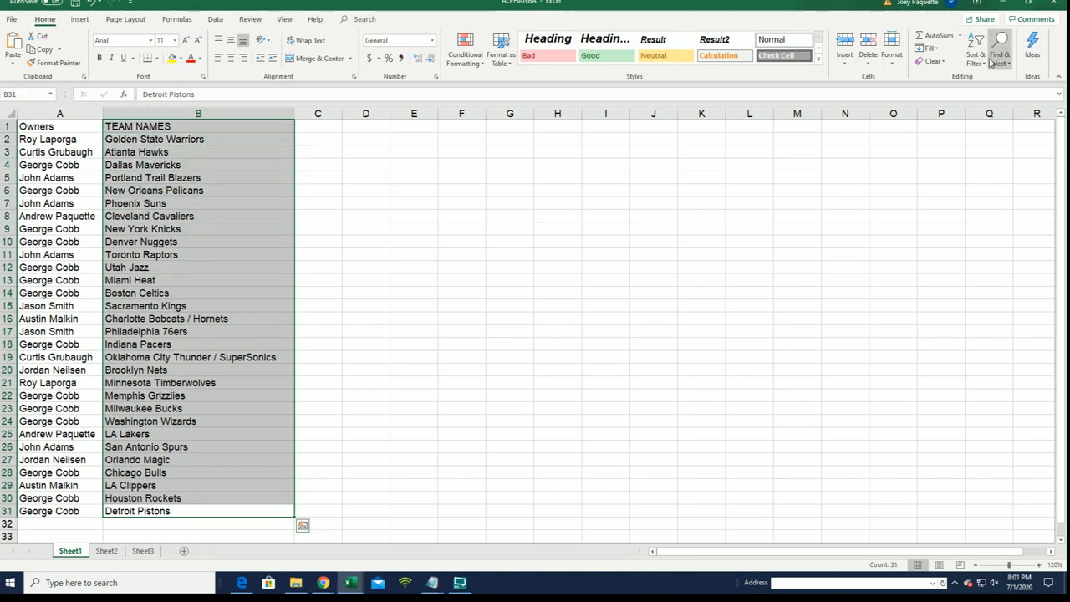
- Sort A to Z by team with the selection expanded to owners, then deselect
left_click(975, 51)
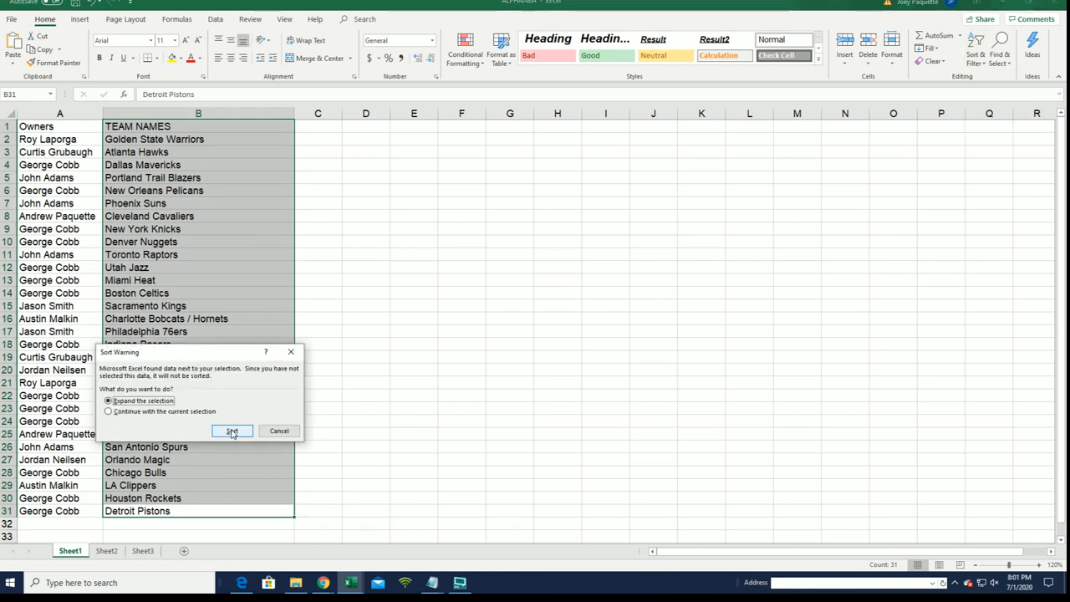
left_click(232, 430)
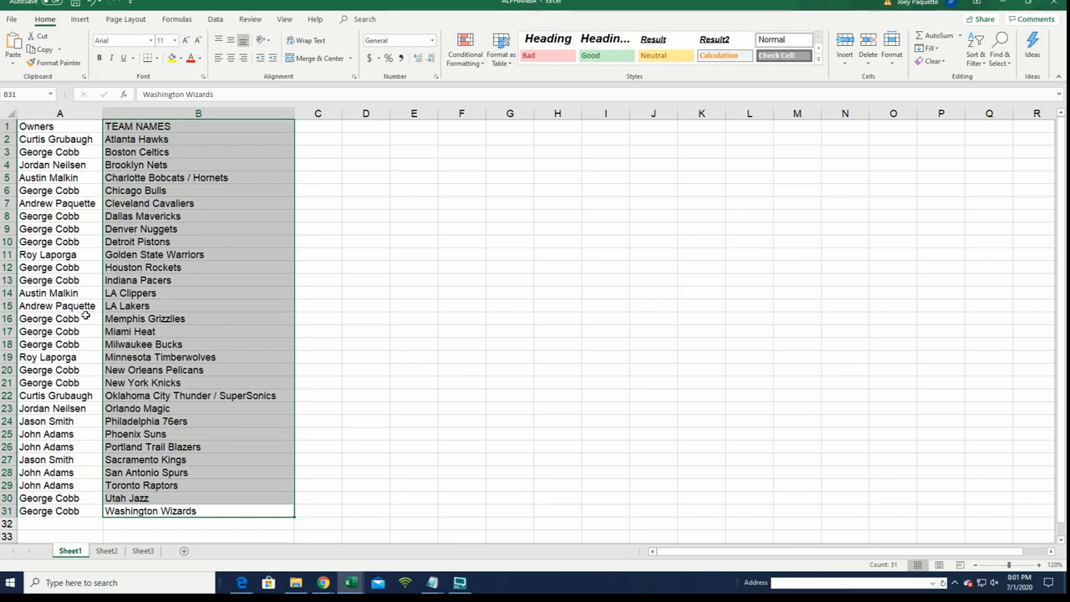
left_click(59, 318)
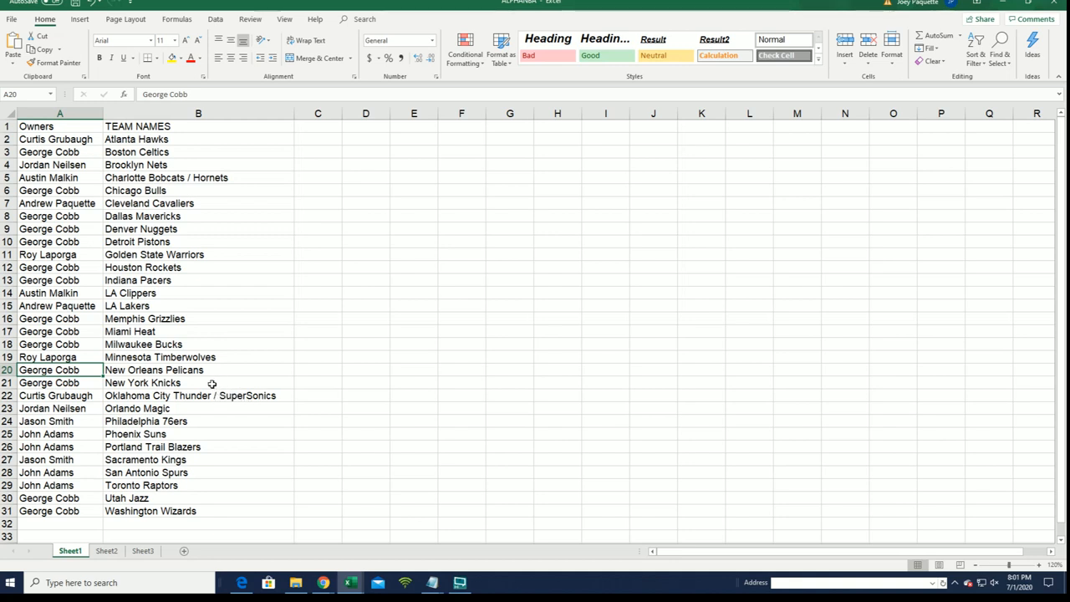
mouse_move(206, 459)
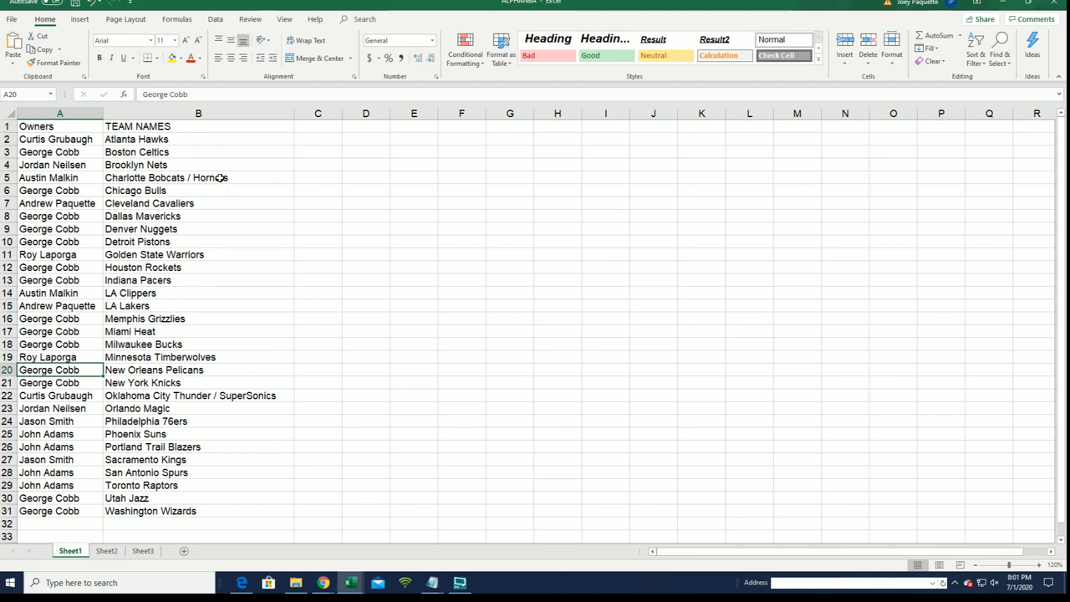
mouse_move(213, 180)
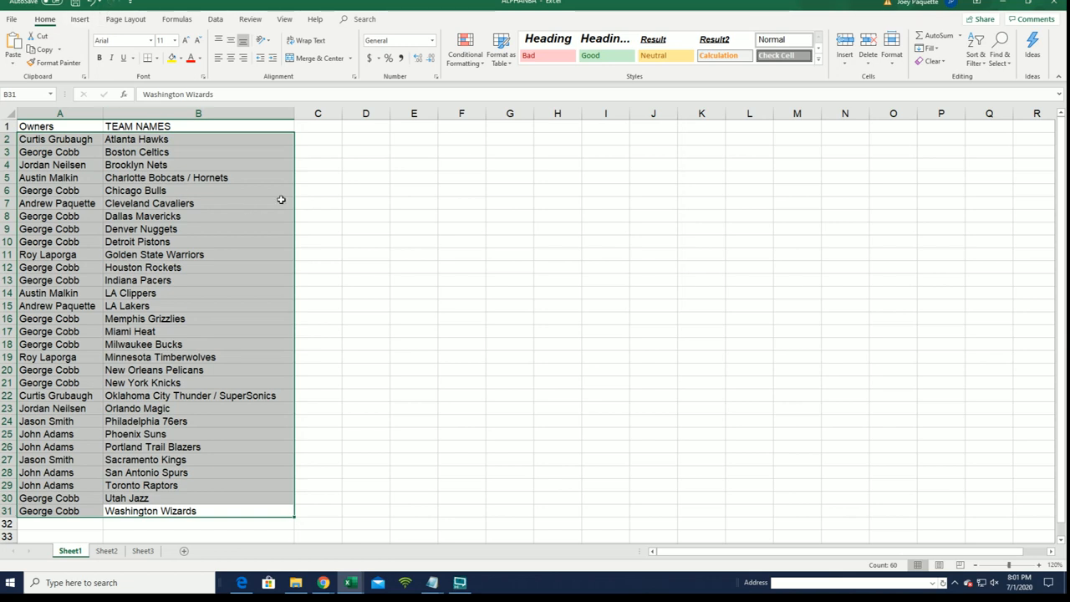
left_click(461, 305)
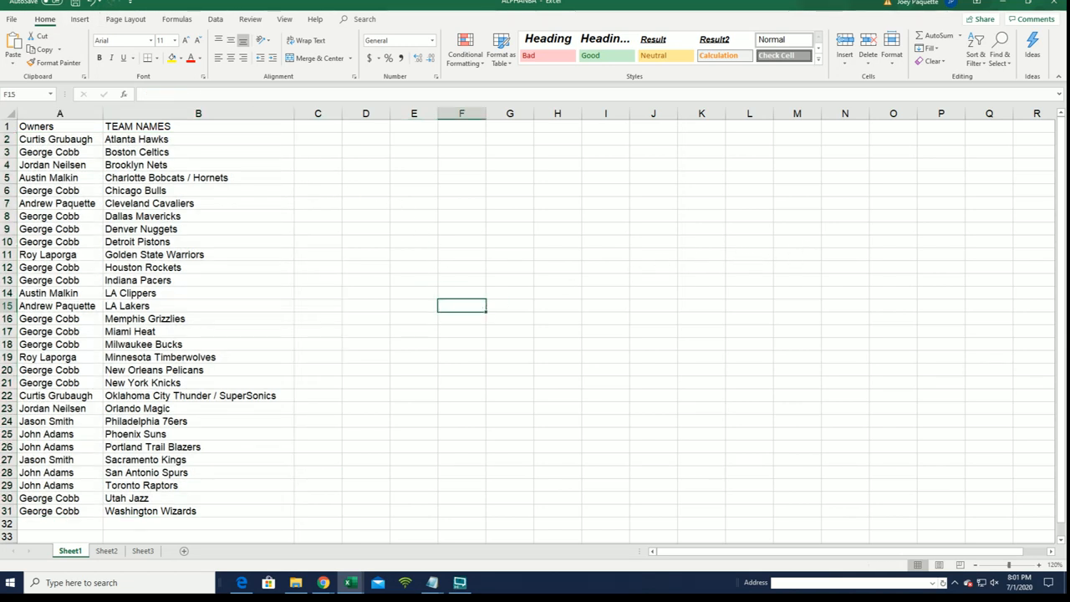